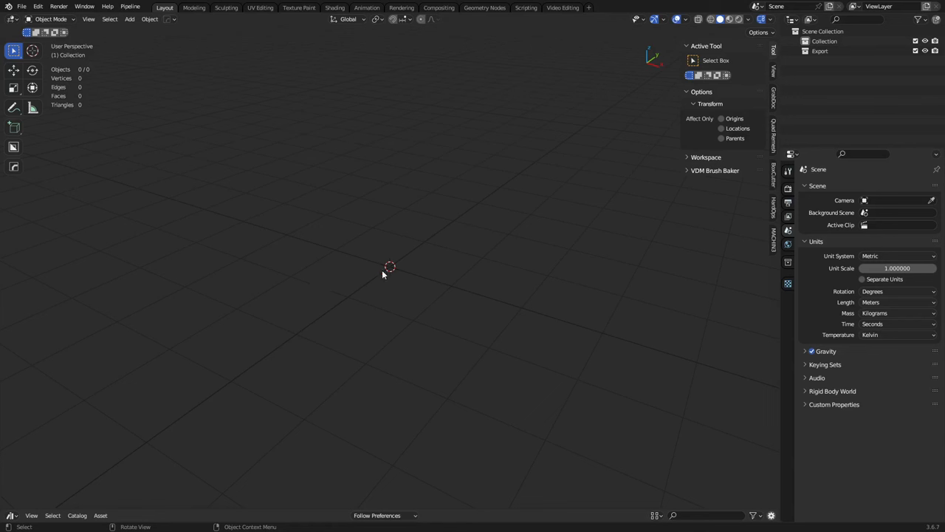
mouse_move(355, 207)
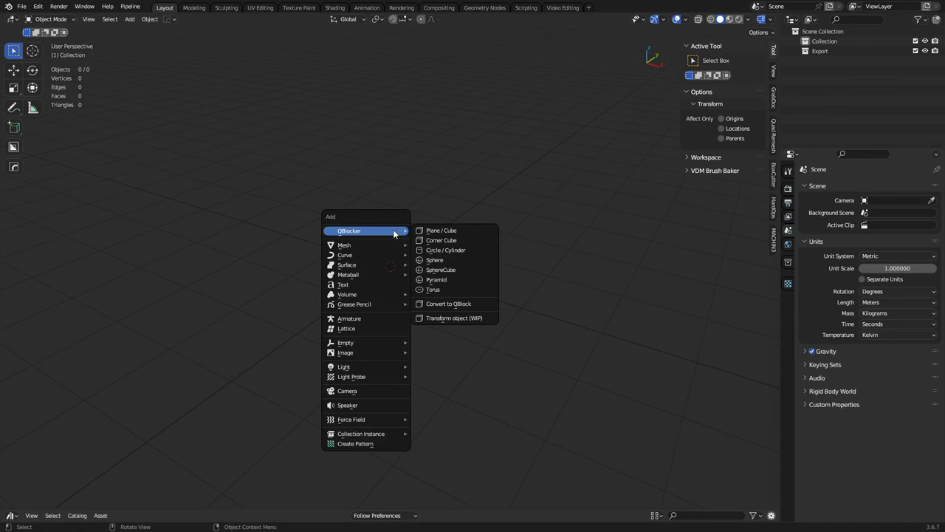
mouse_move(395, 236)
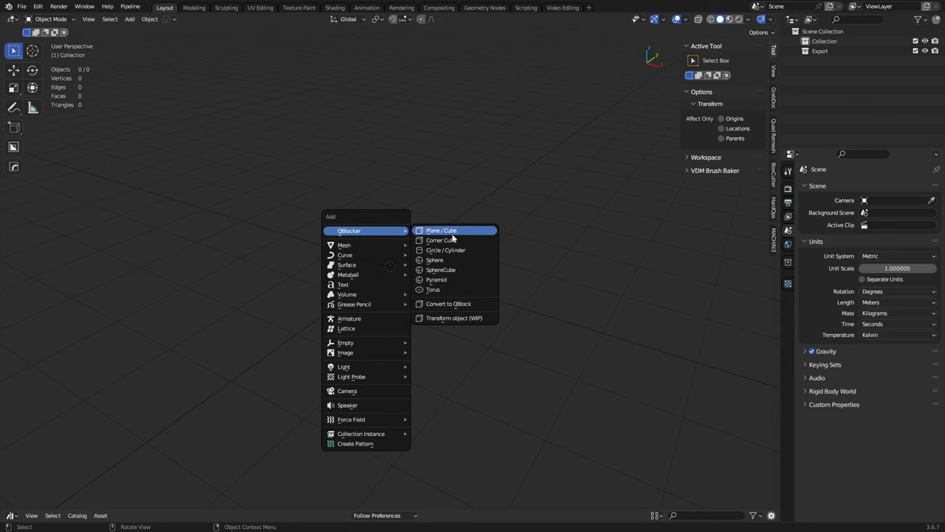
mouse_move(442, 239)
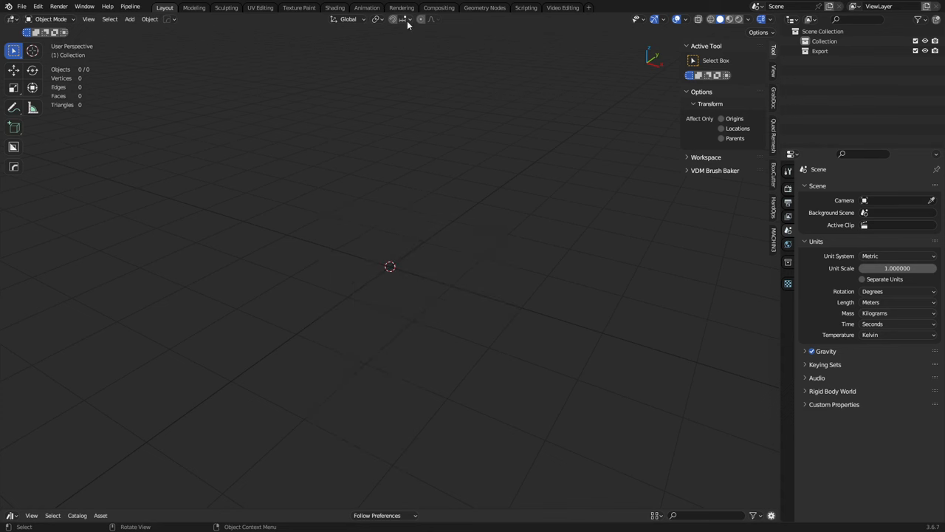
Start the QBlocker Plane/Cube tool to block in a long tall box and a smaller cube.
left_click(405, 19)
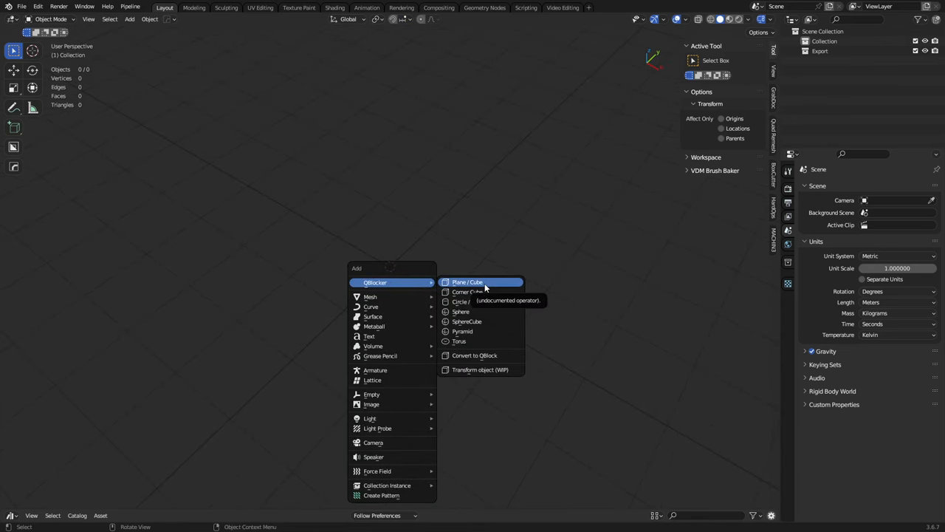
left_click(467, 282)
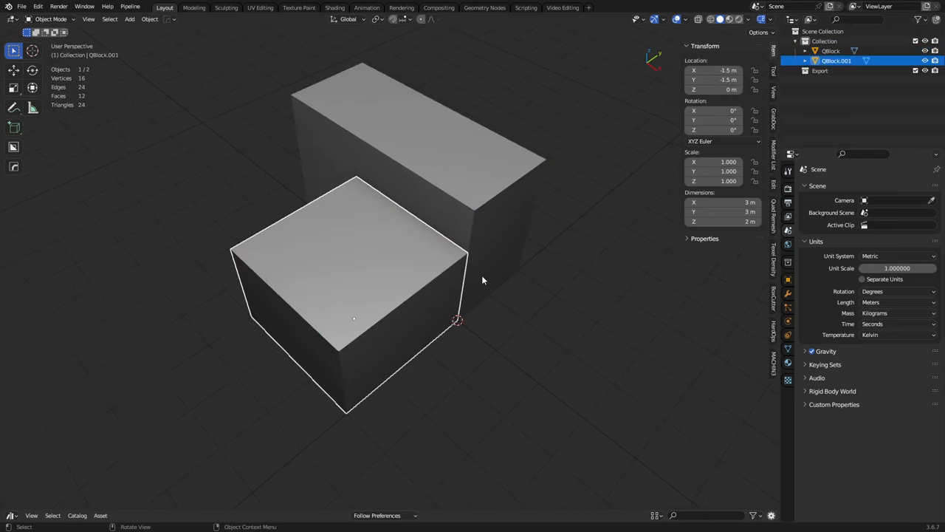
mouse_move(461, 281)
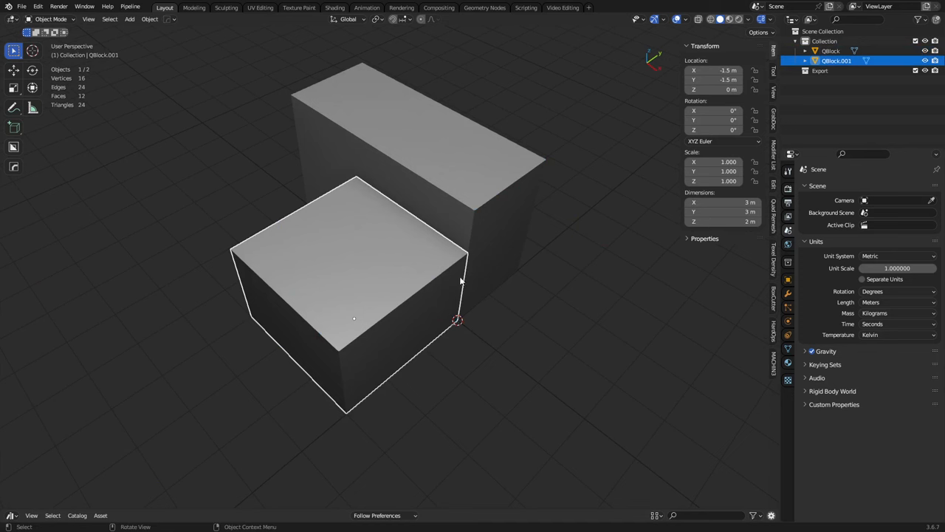
mouse_move(413, 298)
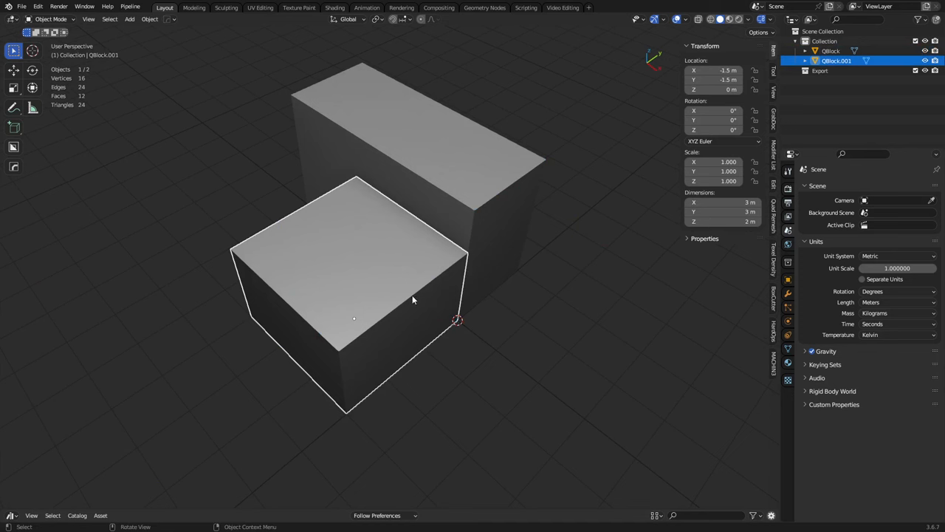
mouse_move(431, 277)
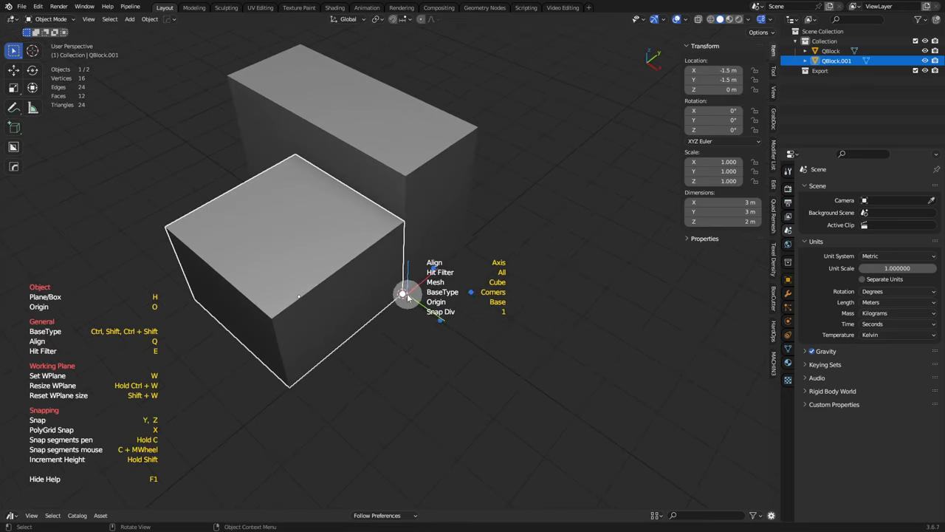
Draw a box base from the cube's corner and raise it against the block's face.
left_click_drag(406, 294, 597, 346)
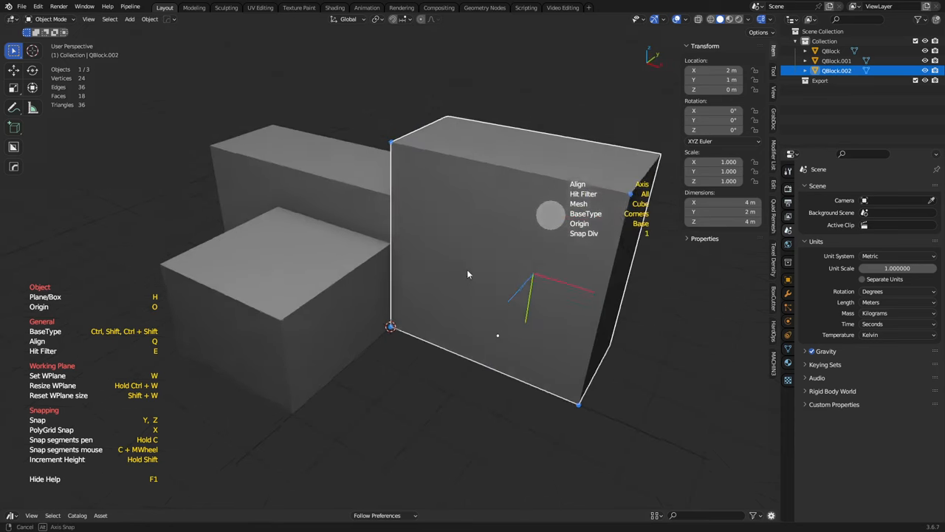
left_click_drag(466, 273, 389, 318)
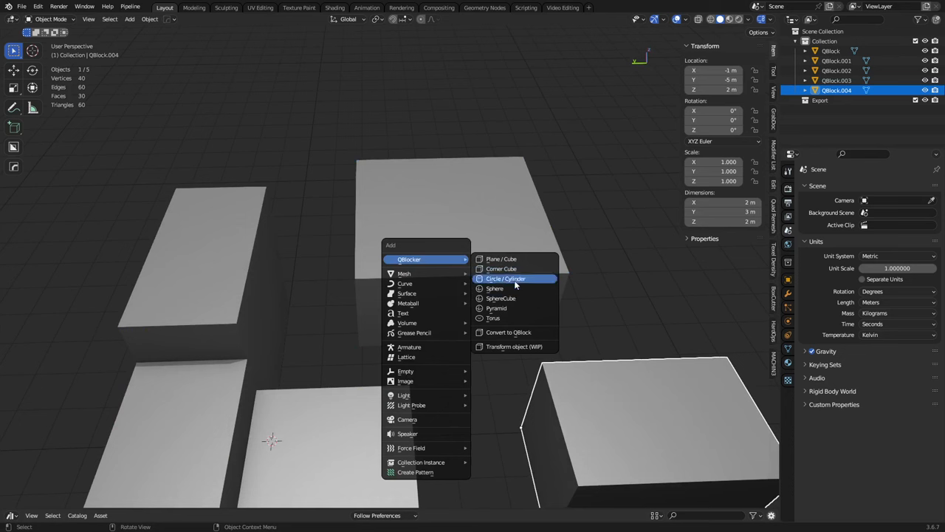
mouse_move(514, 269)
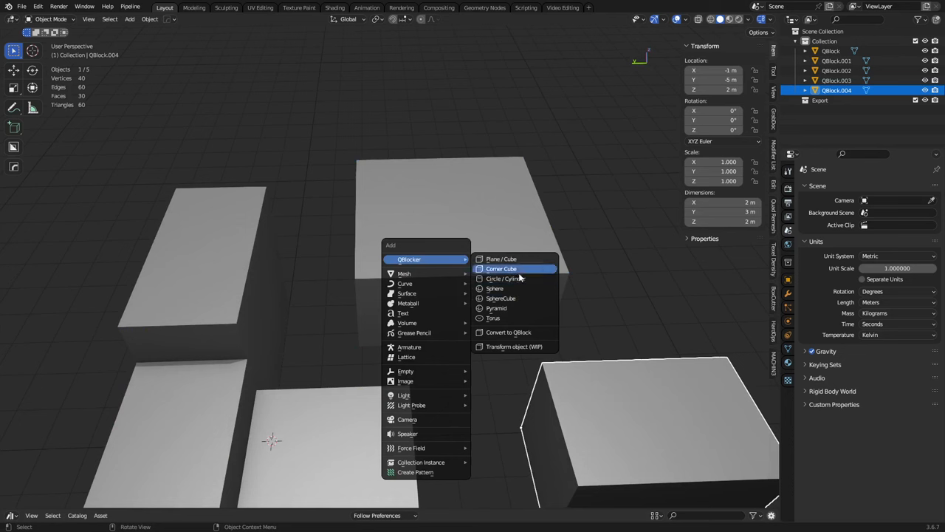
mouse_move(505, 277)
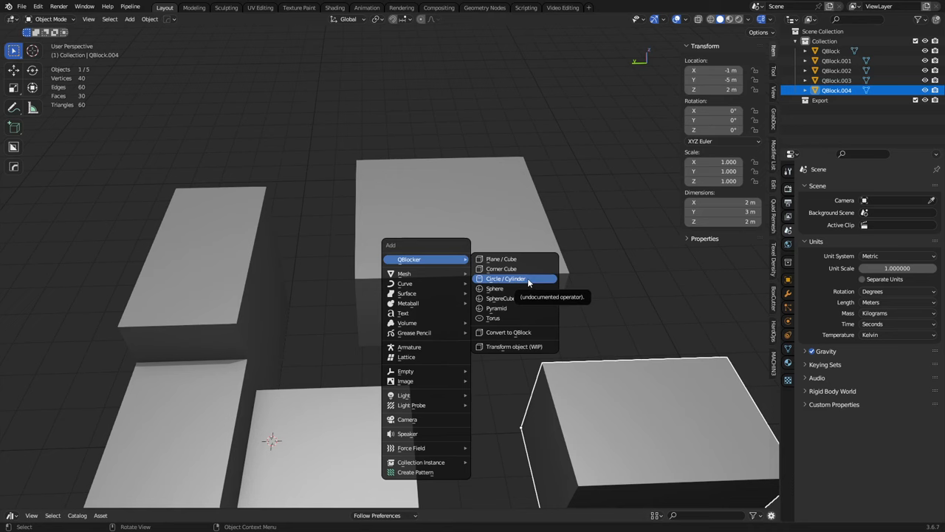
Hover the Cylinder entry in the QBlocker list, then cancel without adding an object.
left_click(505, 278)
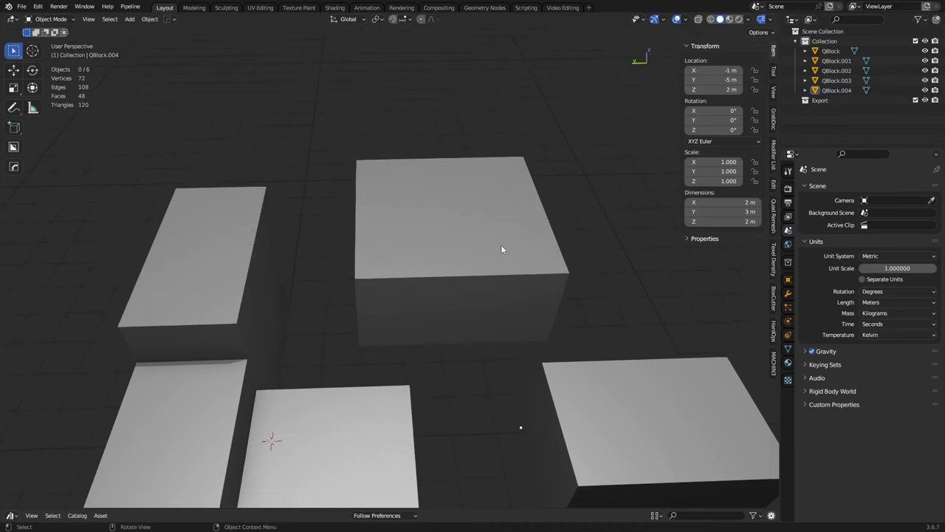
left_click(685, 19)
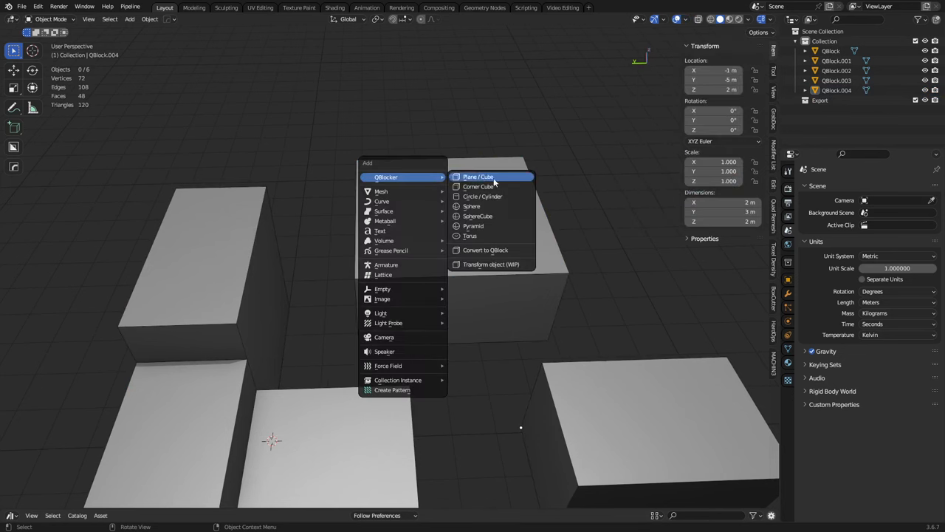
mouse_move(481, 196)
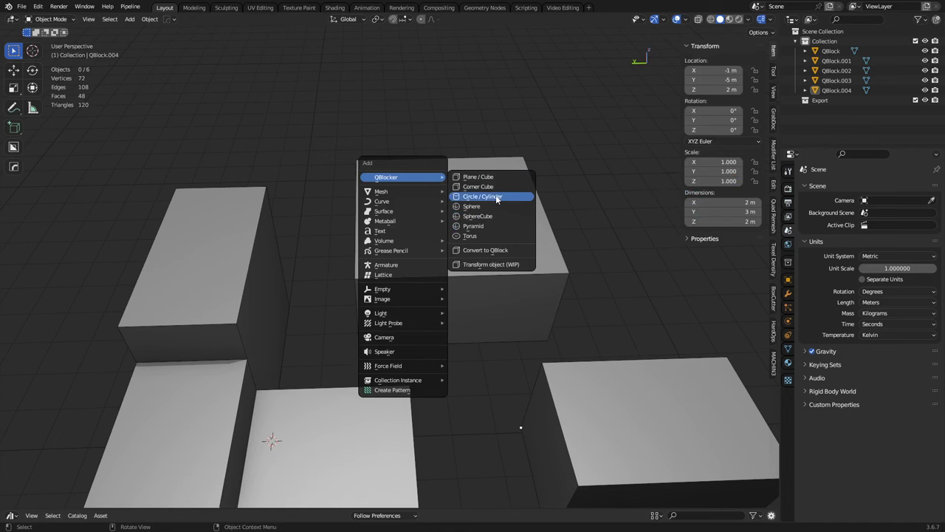
Reopen the QBlocker shape list and hover the Cylinder and Sphere entries.
left_click(483, 197)
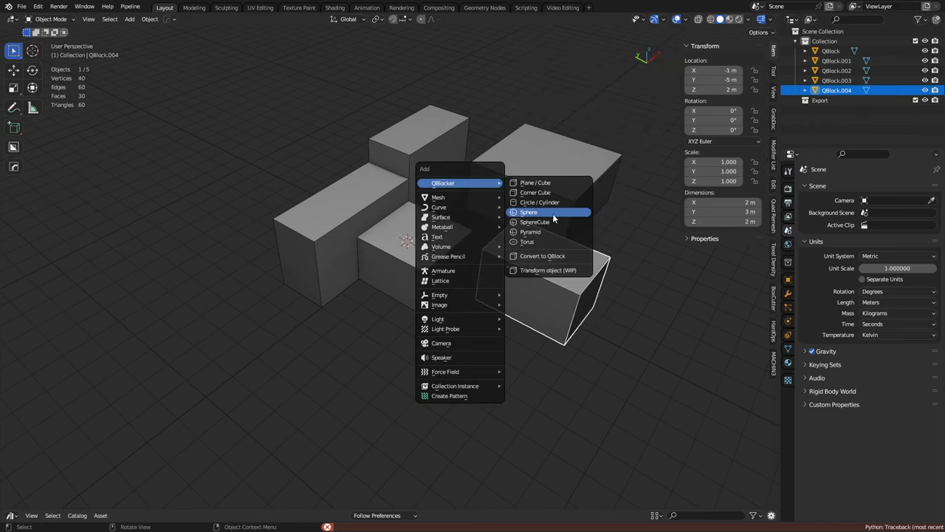
Pick the QBlocker Cylinder primitive to draw tall cylinders on top of the boxes.
left_click(529, 213)
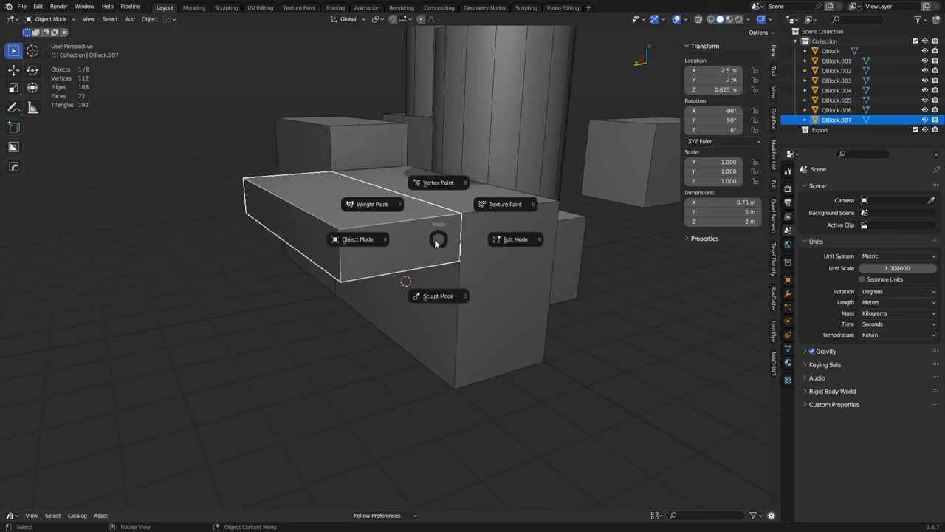
left_click(516, 239)
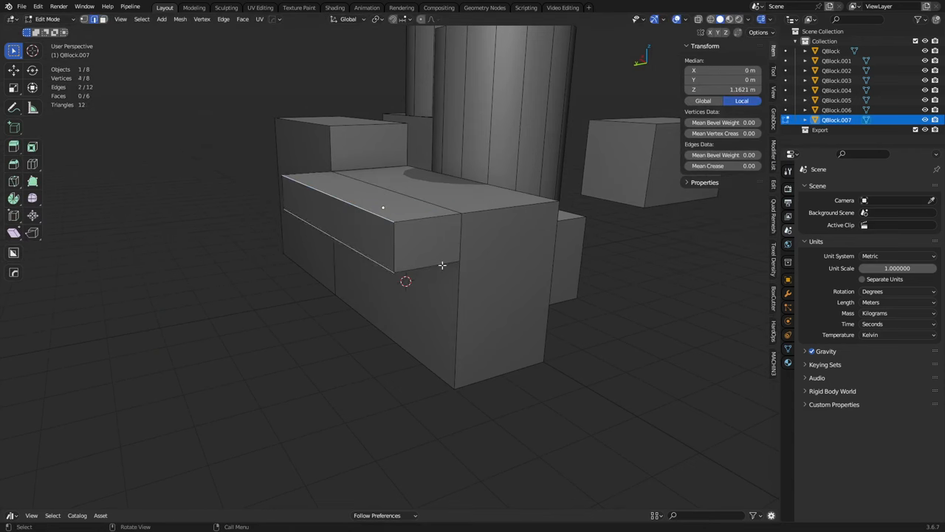
key("Tab")
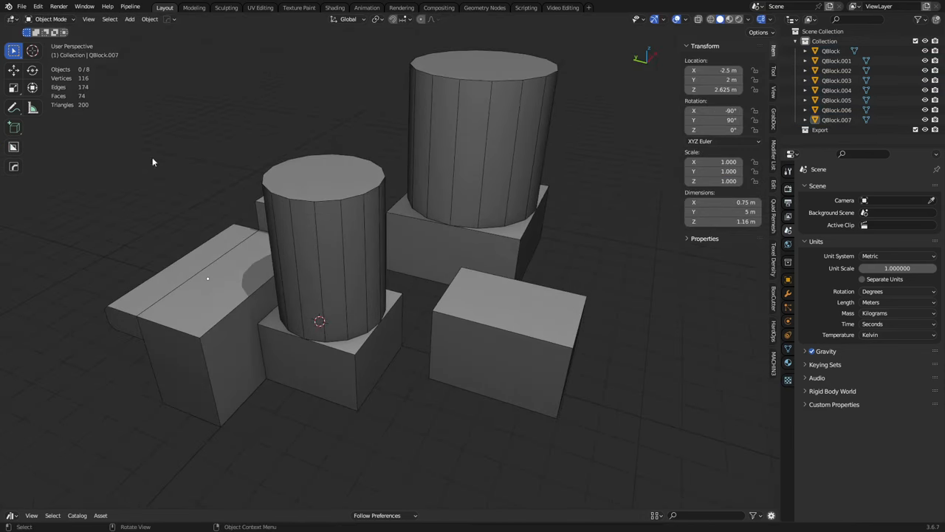
mouse_move(13, 131)
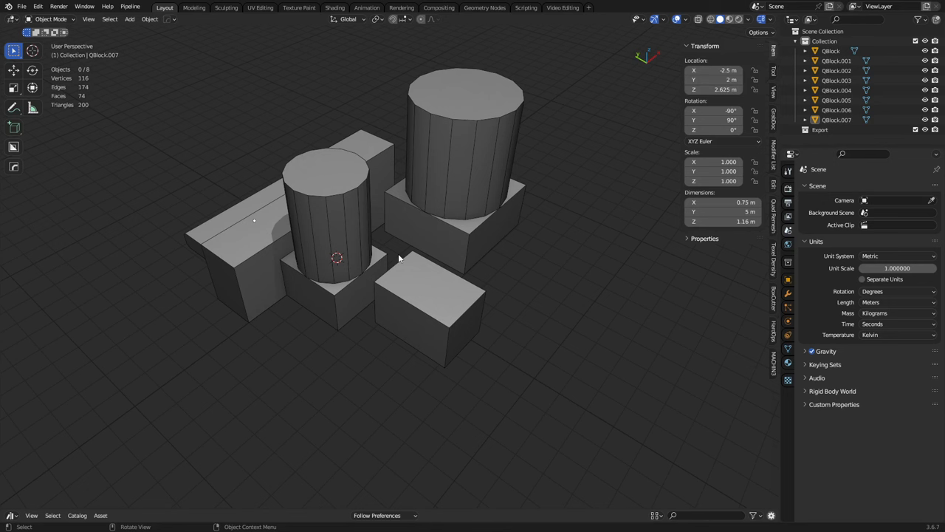
mouse_move(507, 245)
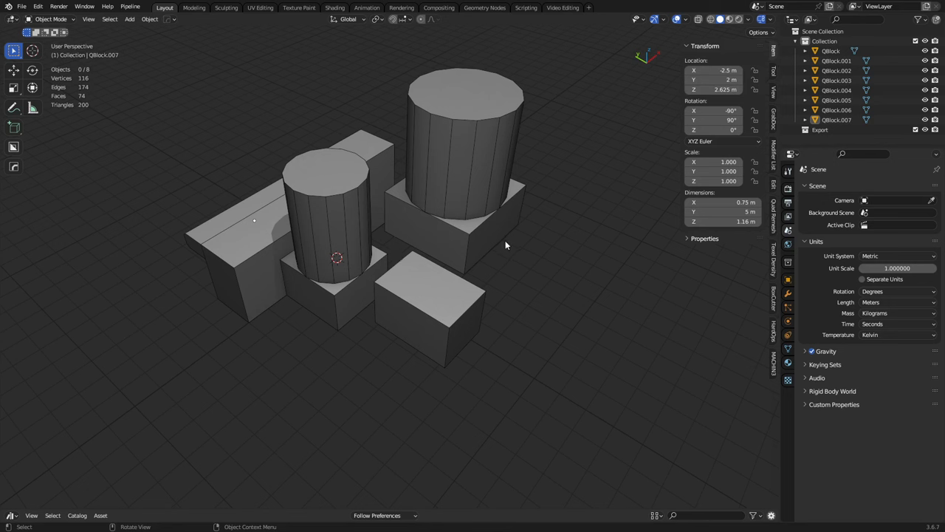